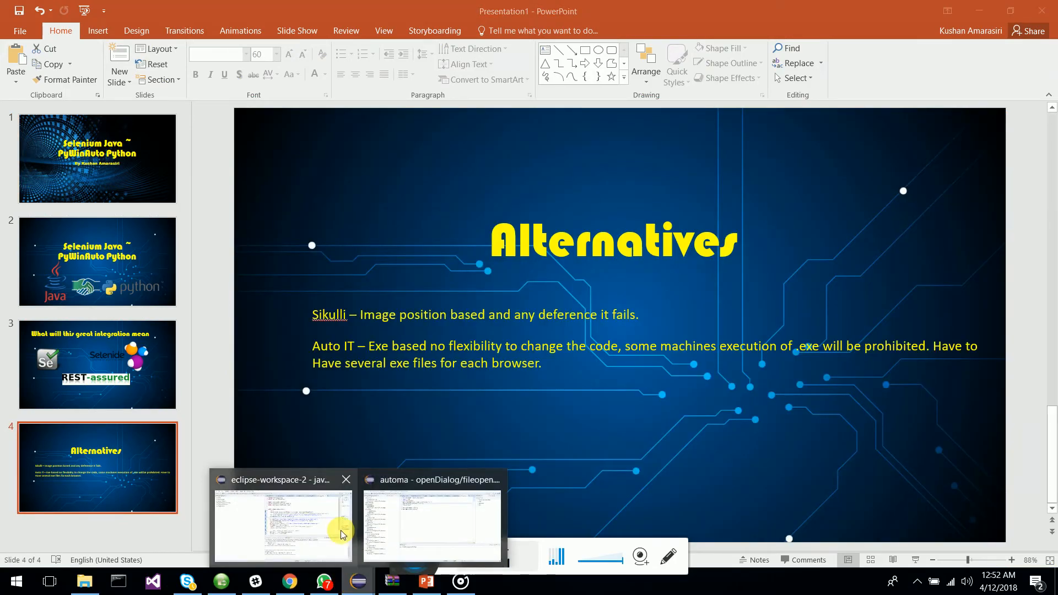
# Step: Review the fileopen.py PyWinAuto script that sets the Open dialog's file name to sss.png
pyautogui.click(432, 523)
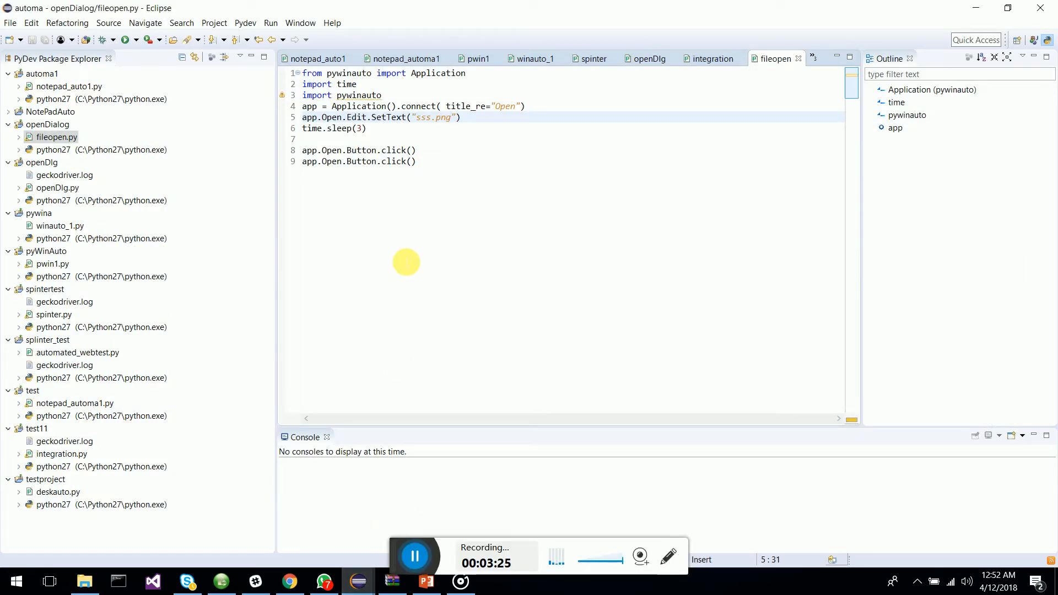
pyautogui.press('ctrl+a')
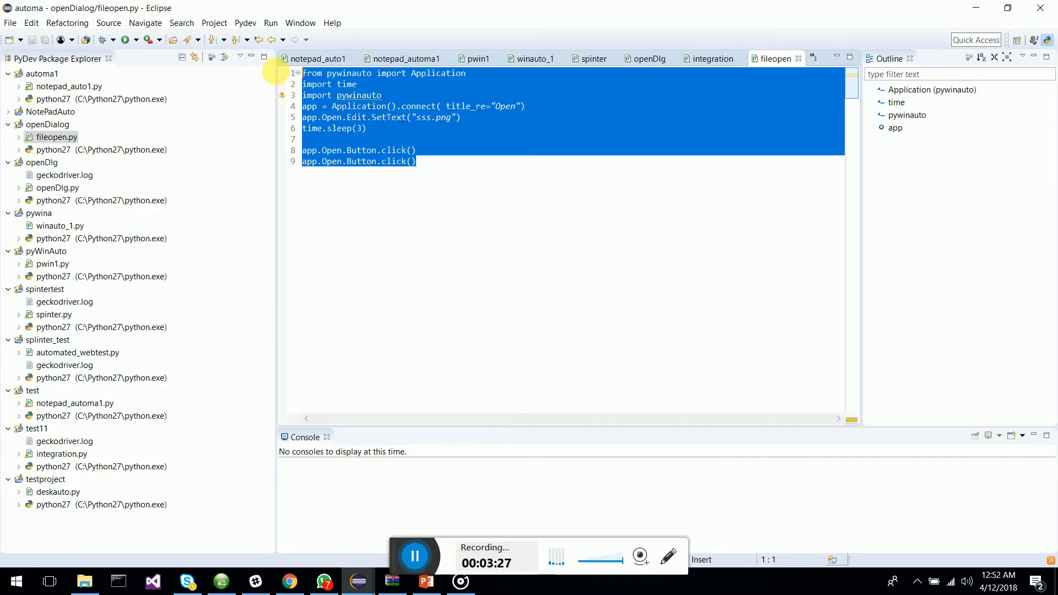
pyautogui.click(415, 161)
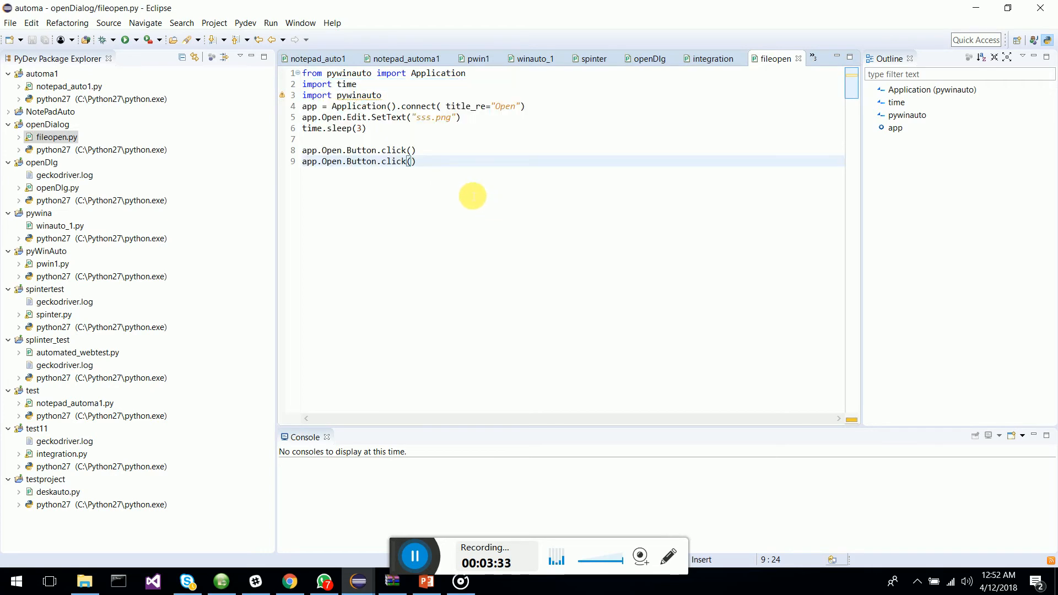
pyautogui.press('ctrl+a')
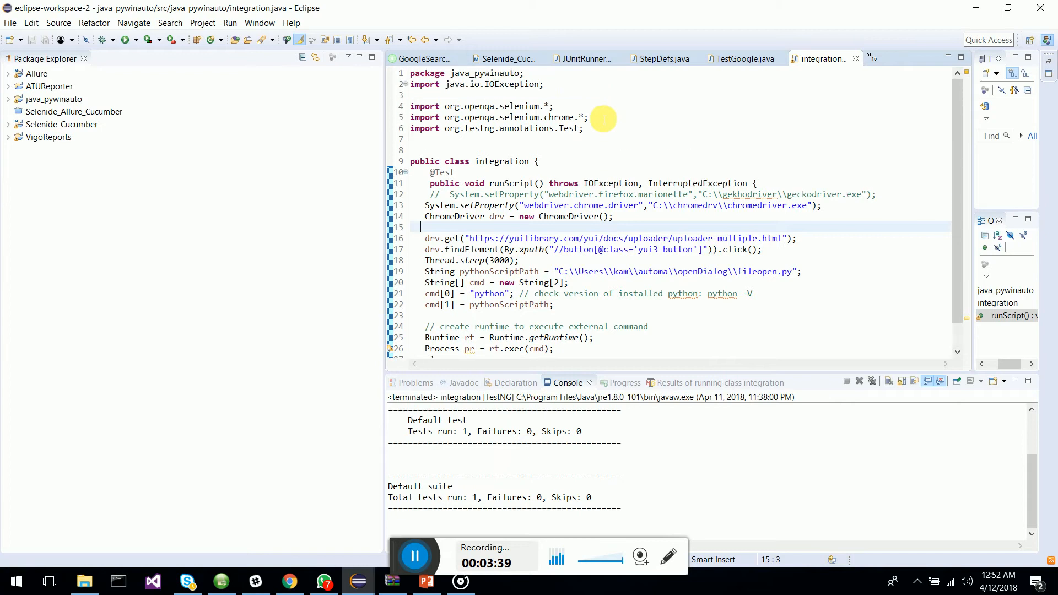
pyautogui.moveTo(755, 221)
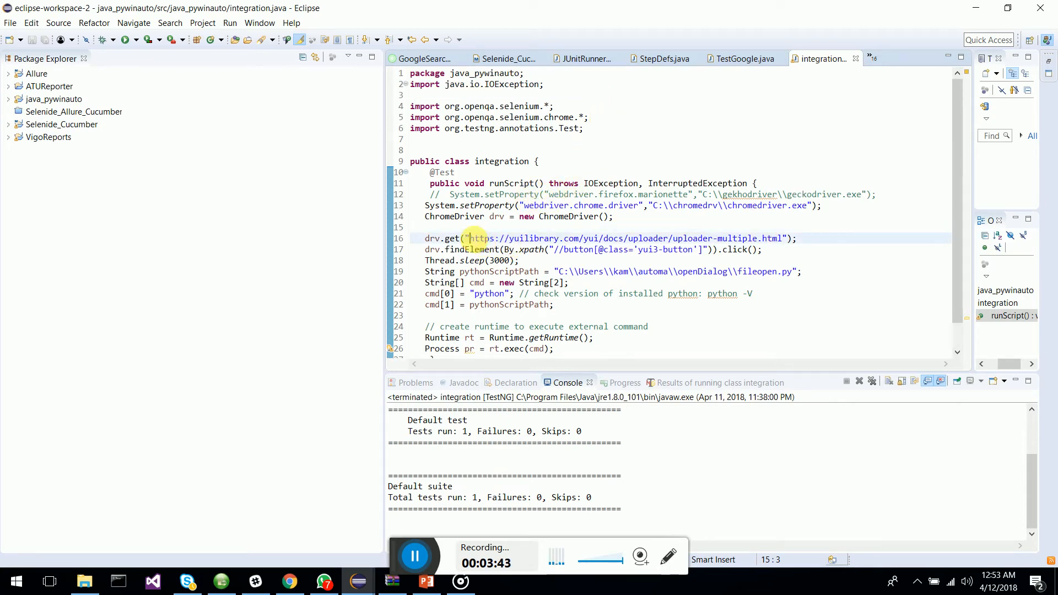
pyautogui.doubleClick(620, 238)
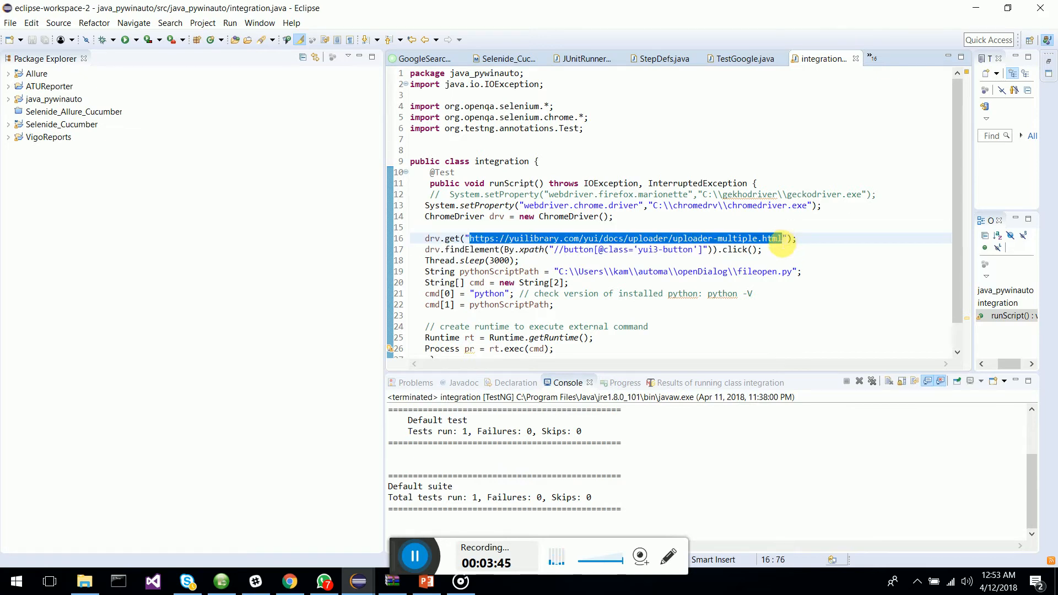
pyautogui.moveTo(677, 250)
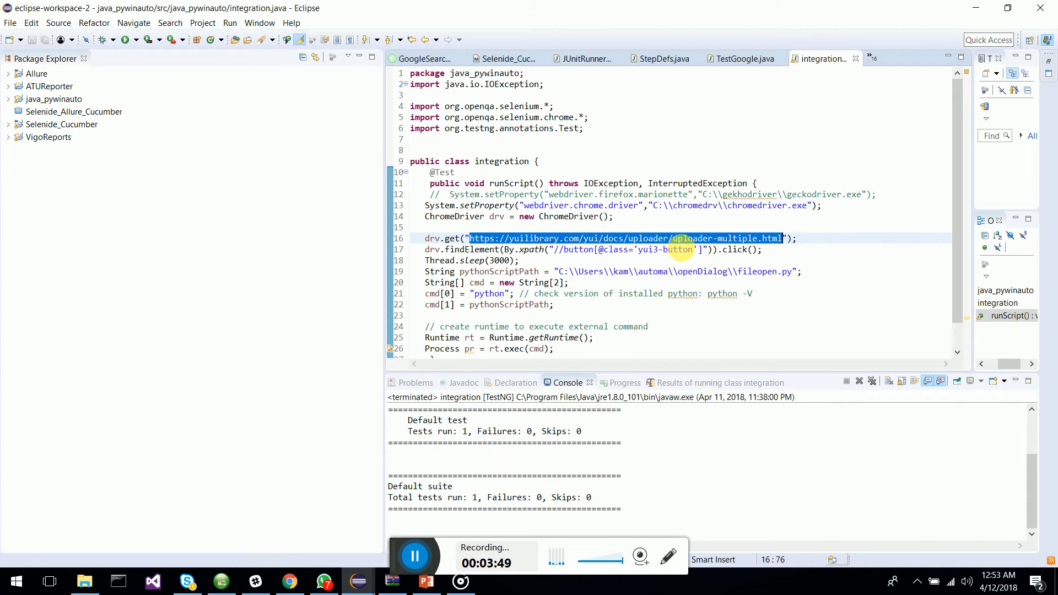
pyautogui.click(569, 293)
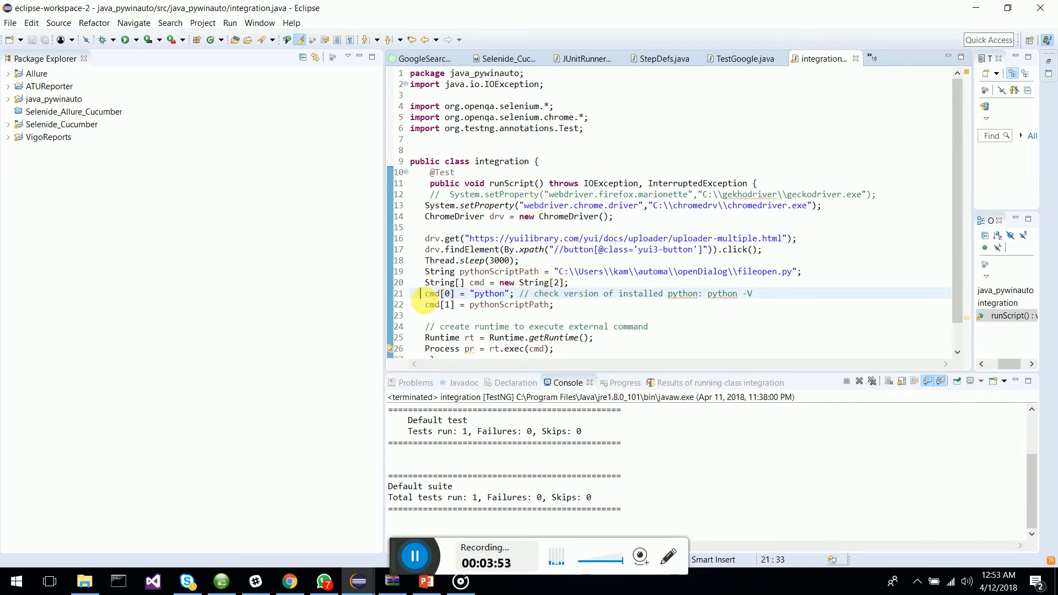
pyautogui.click(430, 282)
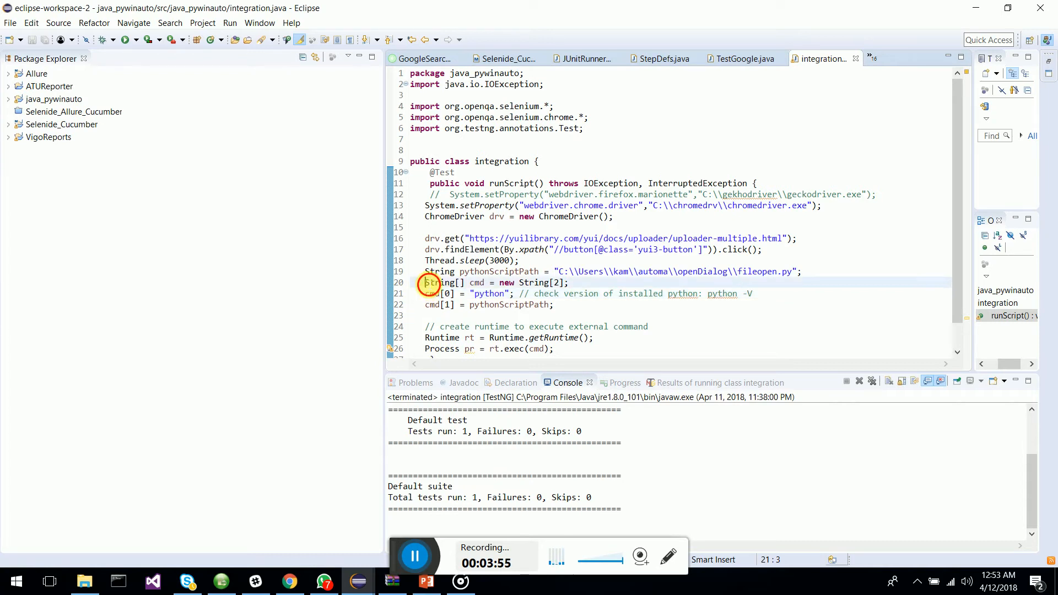
pyautogui.doubleClick(489, 293)
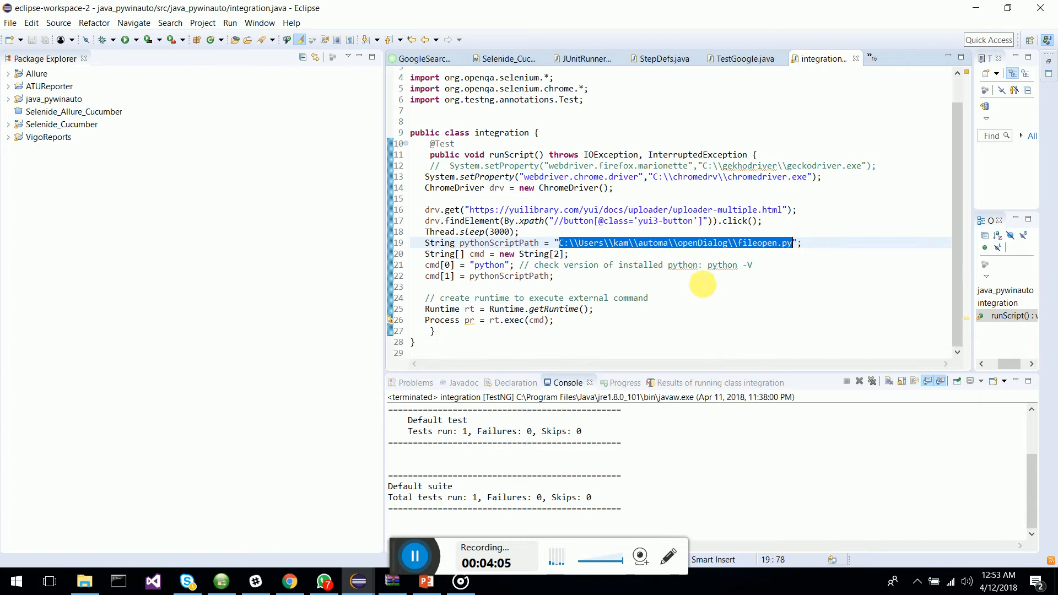
pyautogui.click(561, 309)
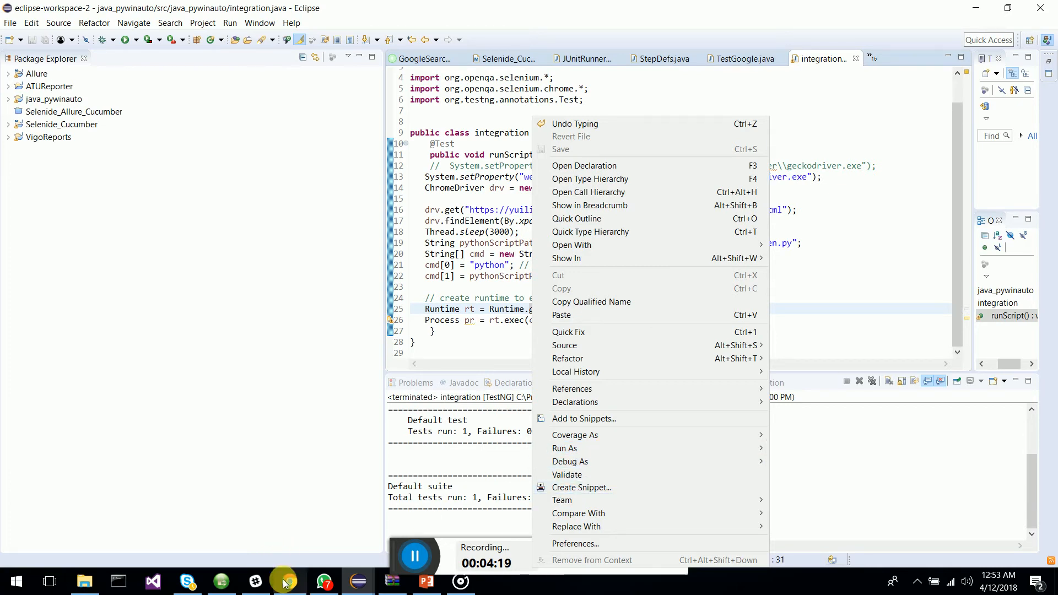
# Step: Run the integration class via Run As > TestNG Test
pyautogui.click(288, 581)
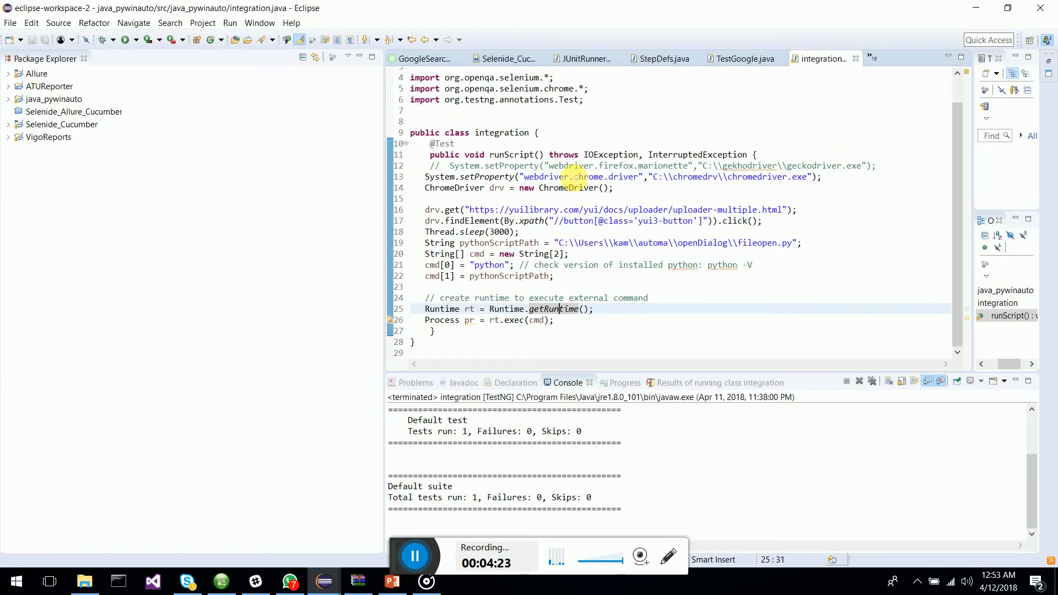
pyautogui.rightClick(540, 309)
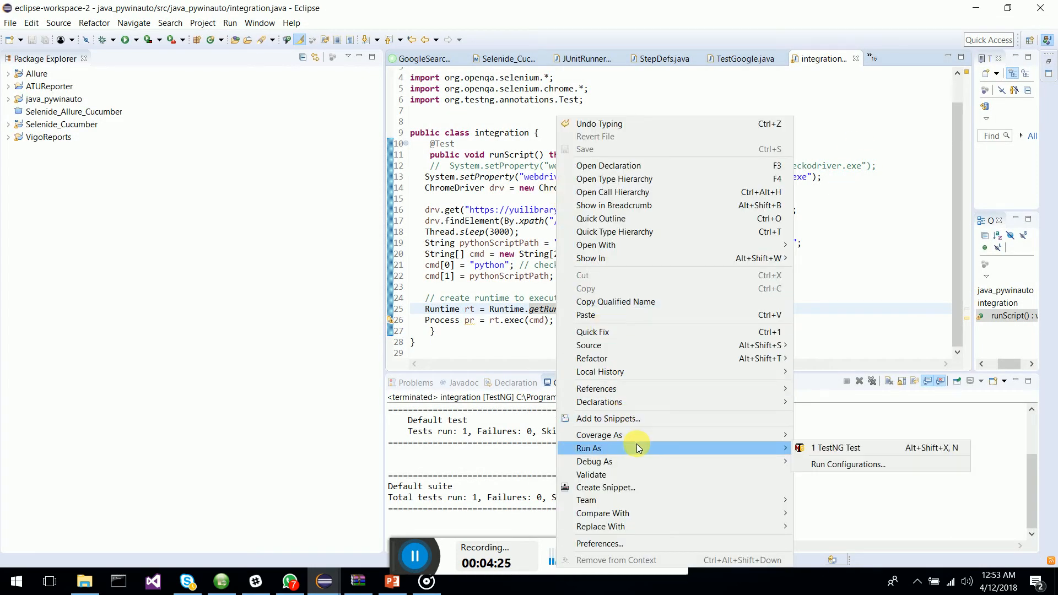
pyautogui.click(835, 447)
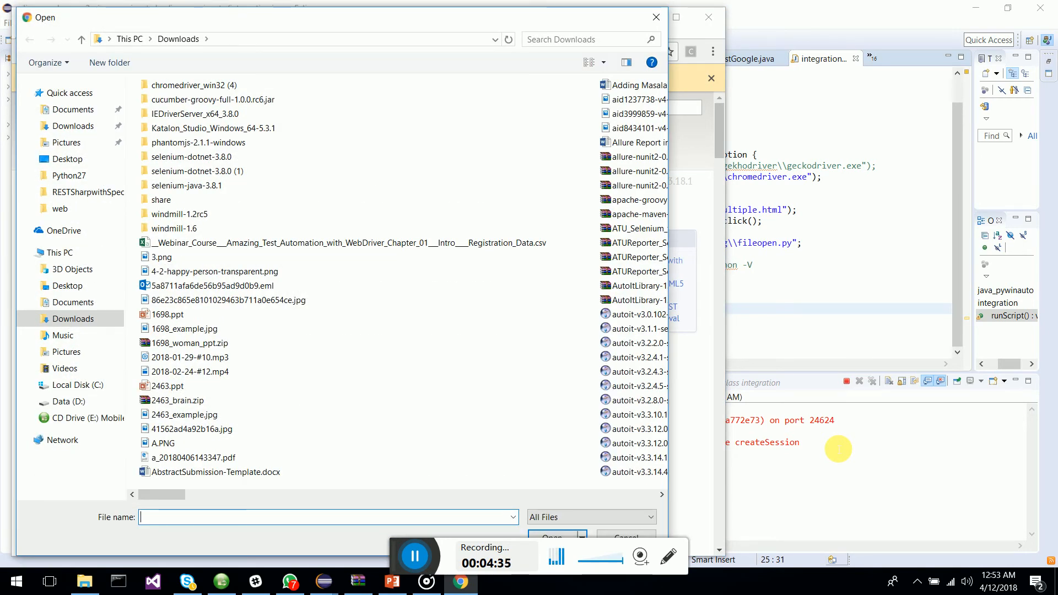
# Step: Let the script enter sss.png as the file name in Chrome's Open dialog at Downloads
pyautogui.write('sss.png')
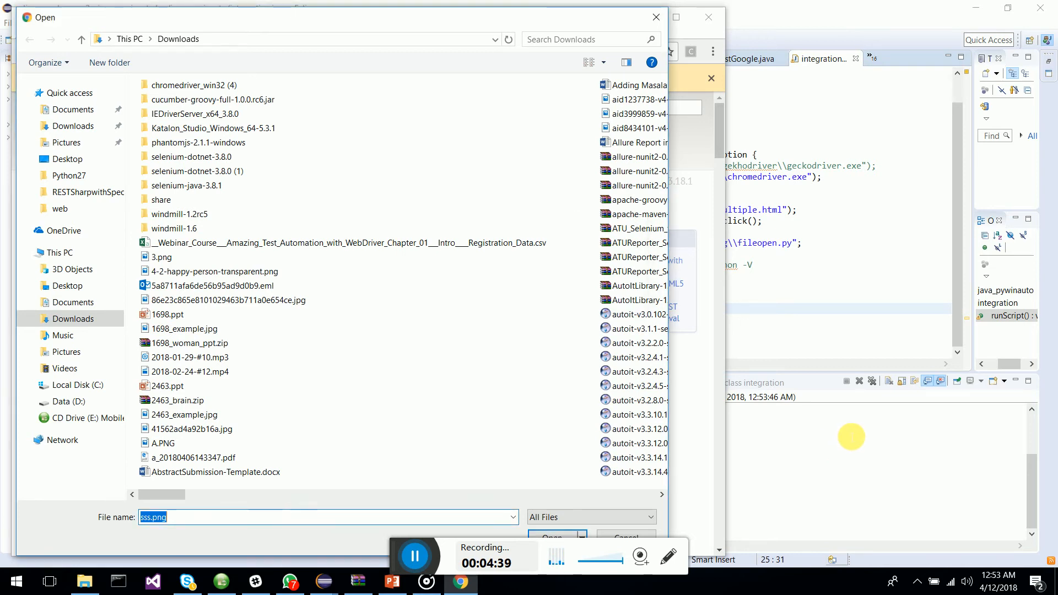
pyautogui.moveTo(537, 289)
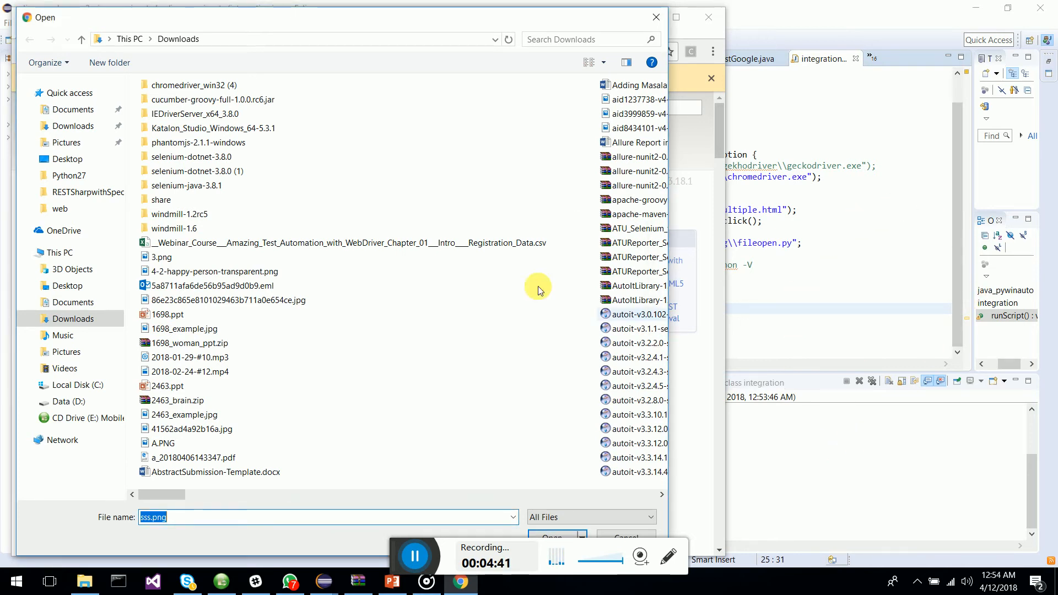
pyautogui.moveTo(754, 504)
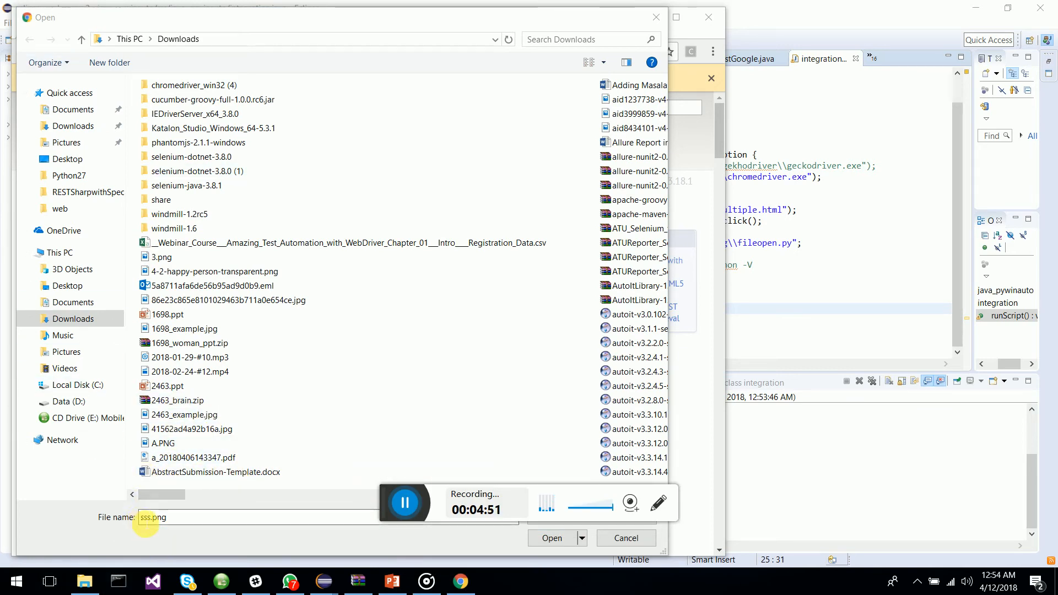
pyautogui.click(185, 328)
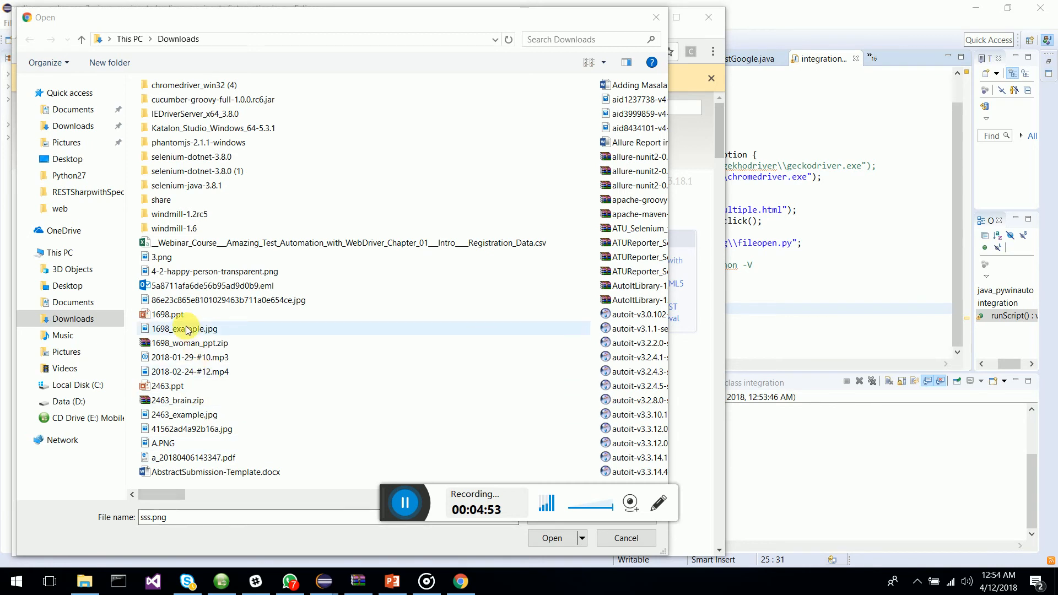
pyautogui.click(164, 314)
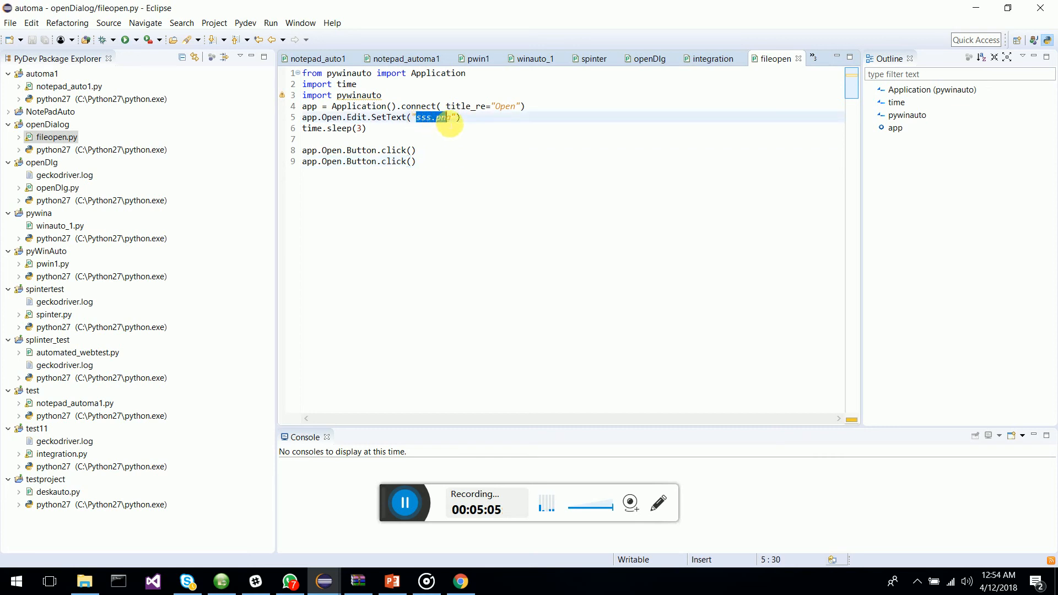
# Step: Replace sss.png with 1698.ppt in the script's SetText and return to the Java test workspace
pyautogui.write('1698.ppt')
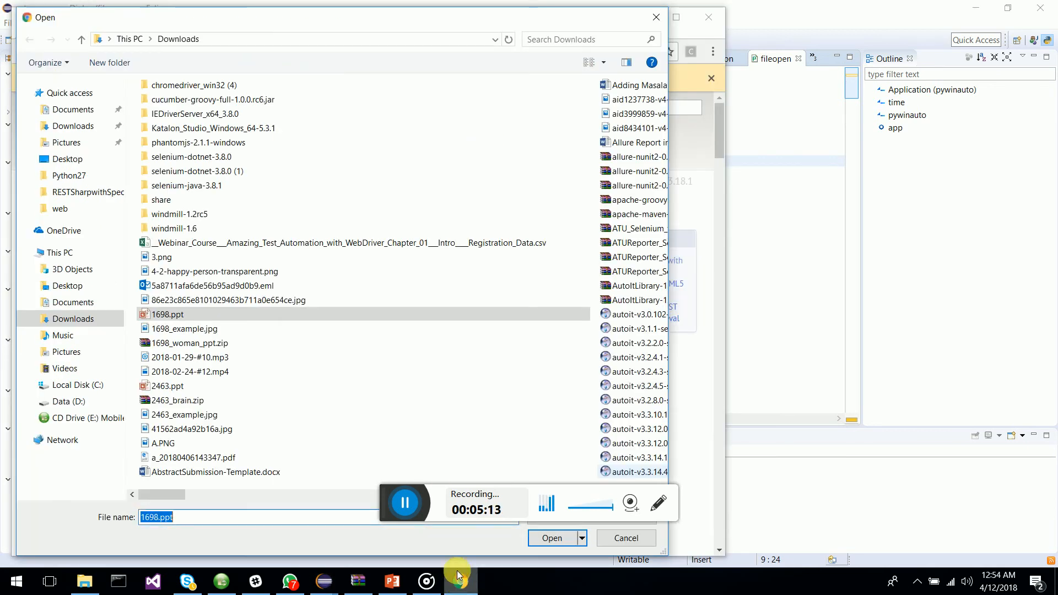
pyautogui.click(551, 538)
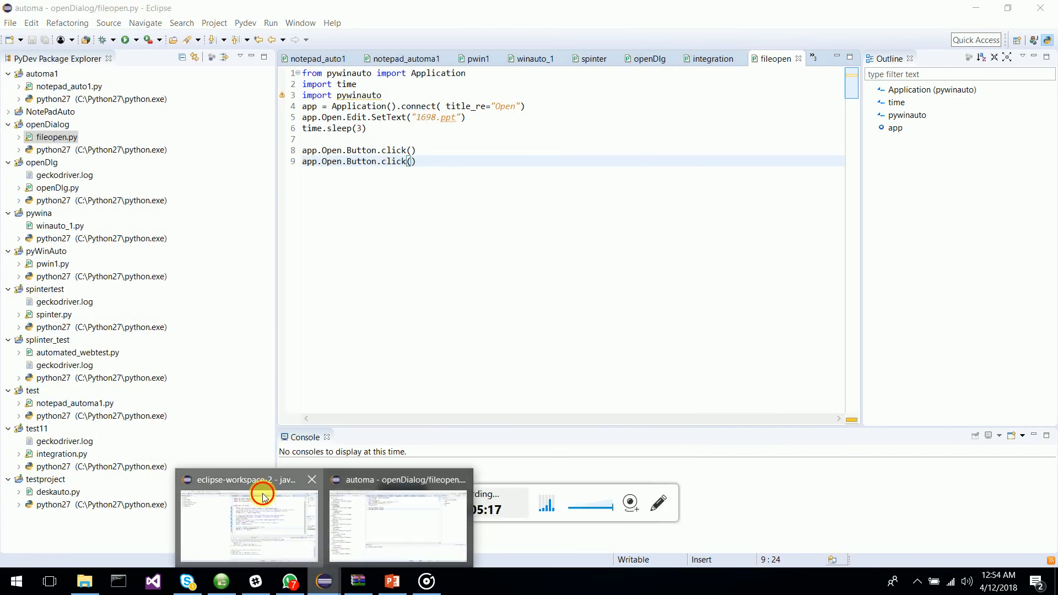
pyautogui.click(248, 527)
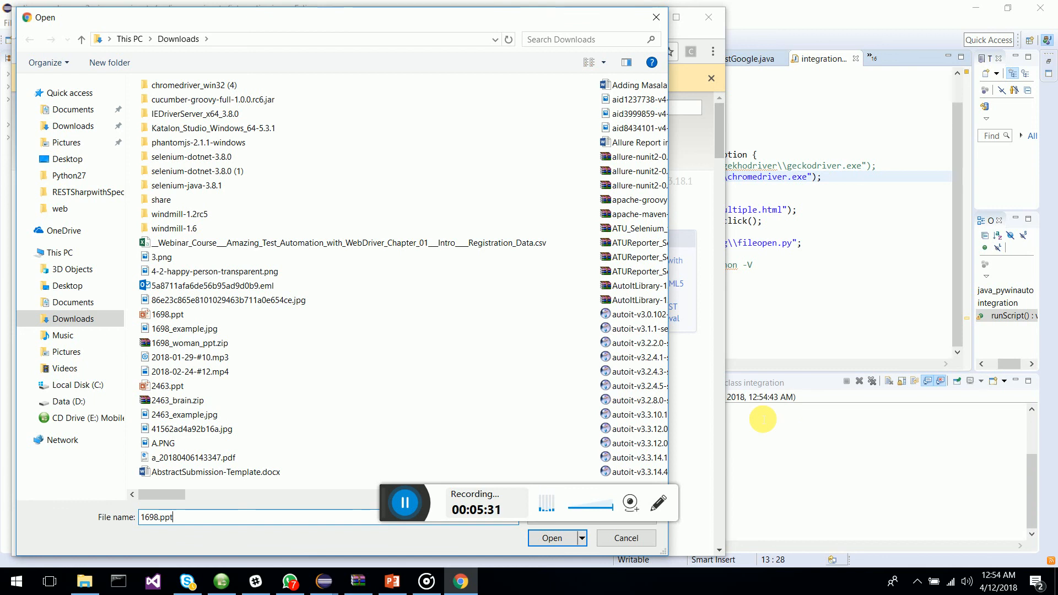
# Step: Rerun the test so 1698.ppt is entered and attached to the YUI uploader
pyautogui.click(551, 538)
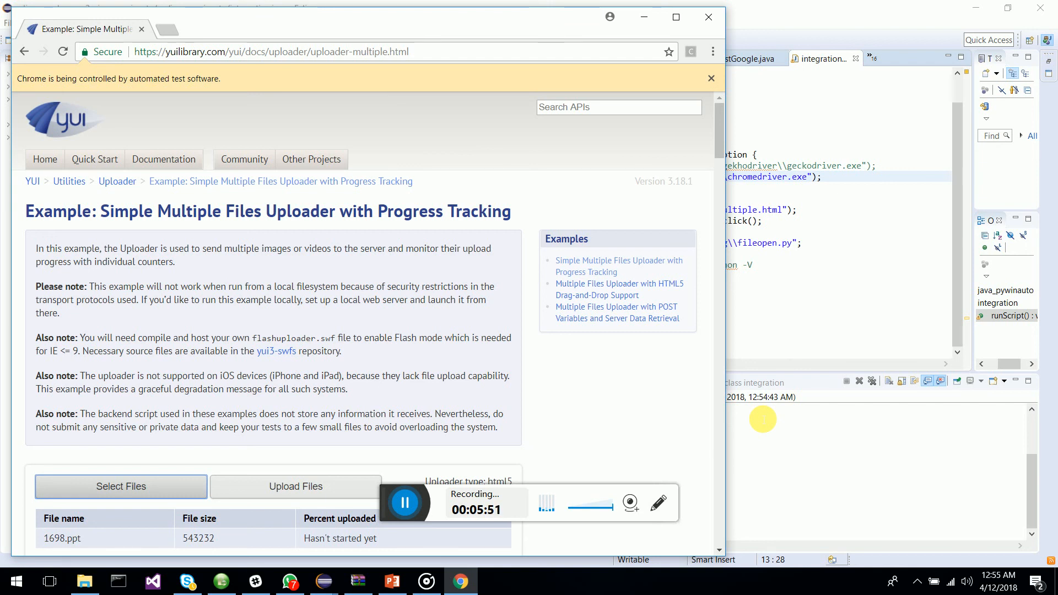
pyautogui.moveTo(643, 395)
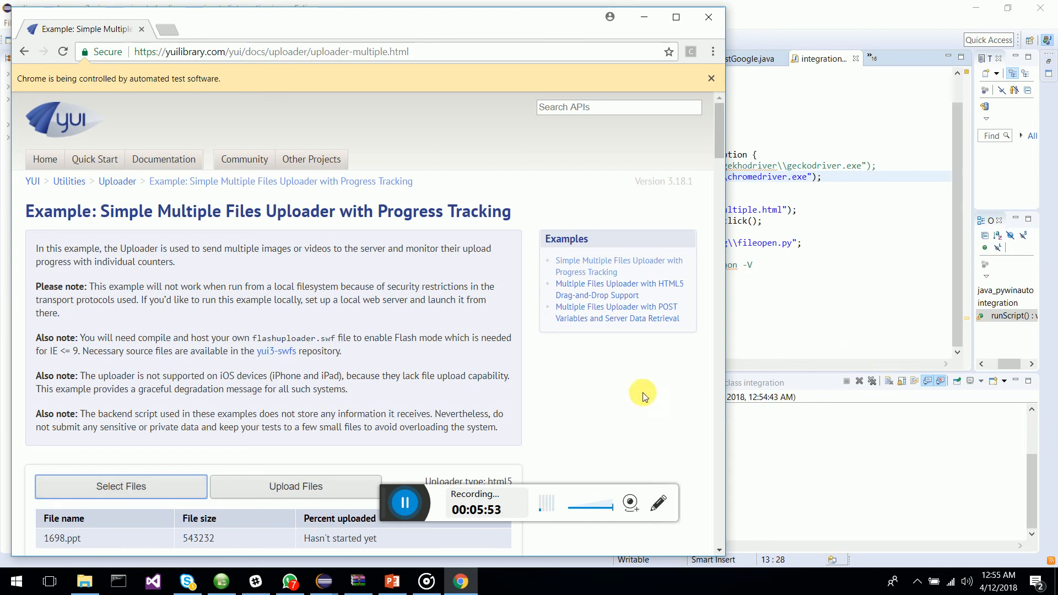
pyautogui.moveTo(458, 419)
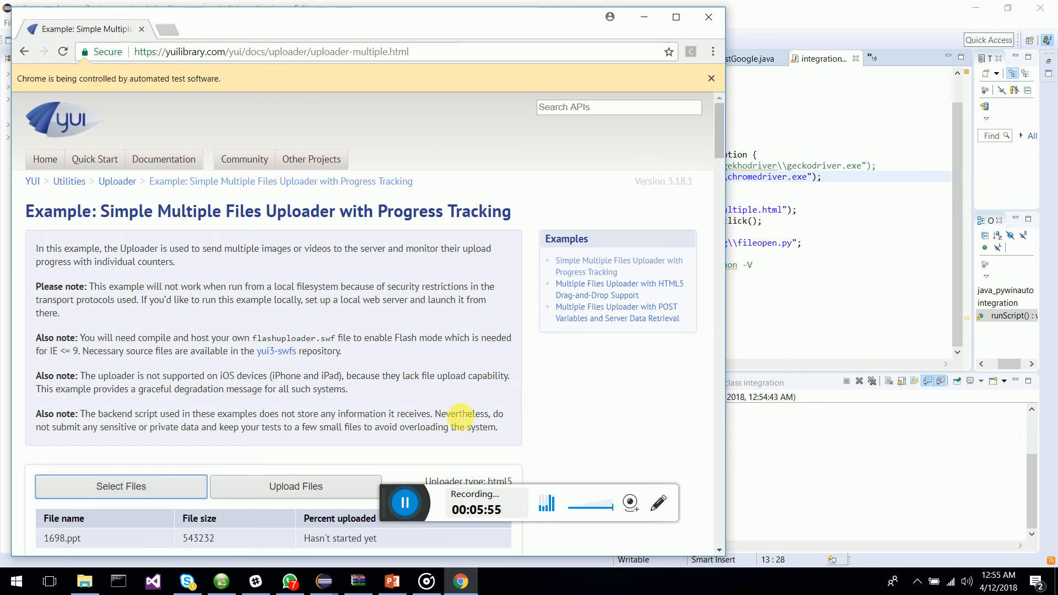